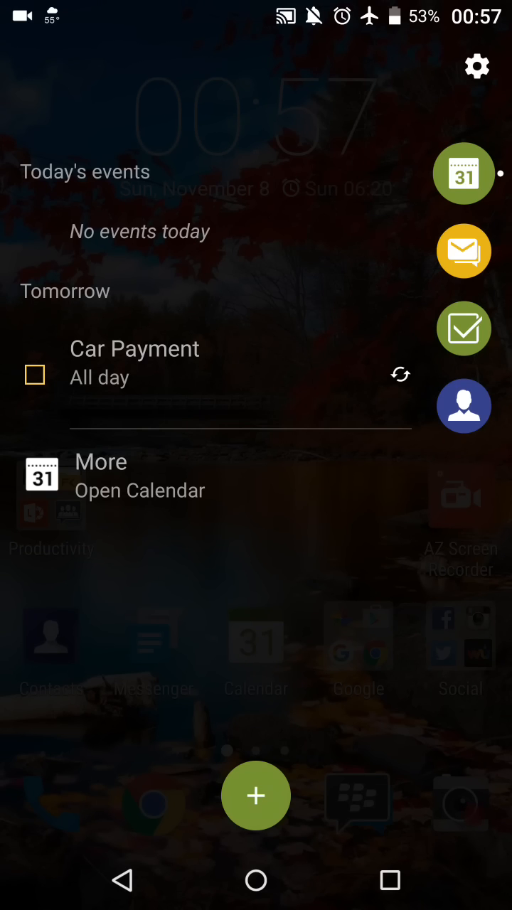
# - Cycle through the hub messages, tasks due today and favourite contacts, returning to today's calendar events
pyautogui.click(463, 250)
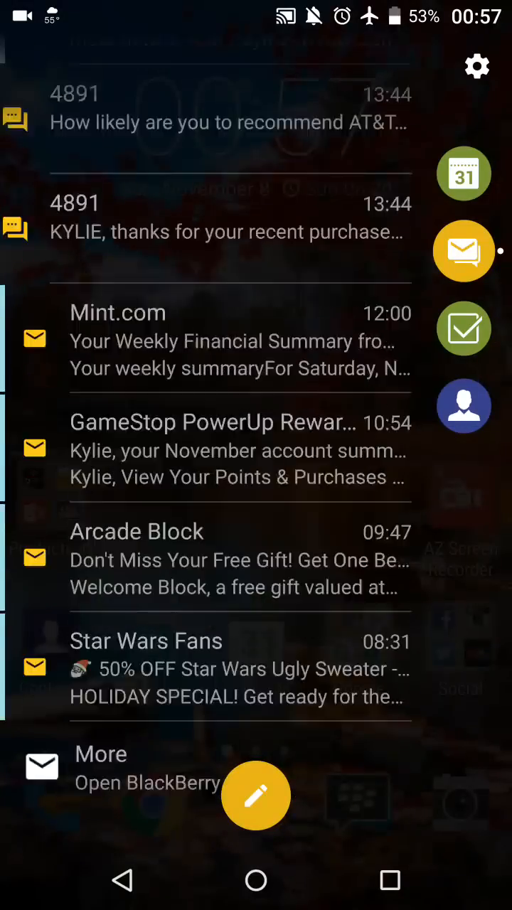
pyautogui.click(463, 328)
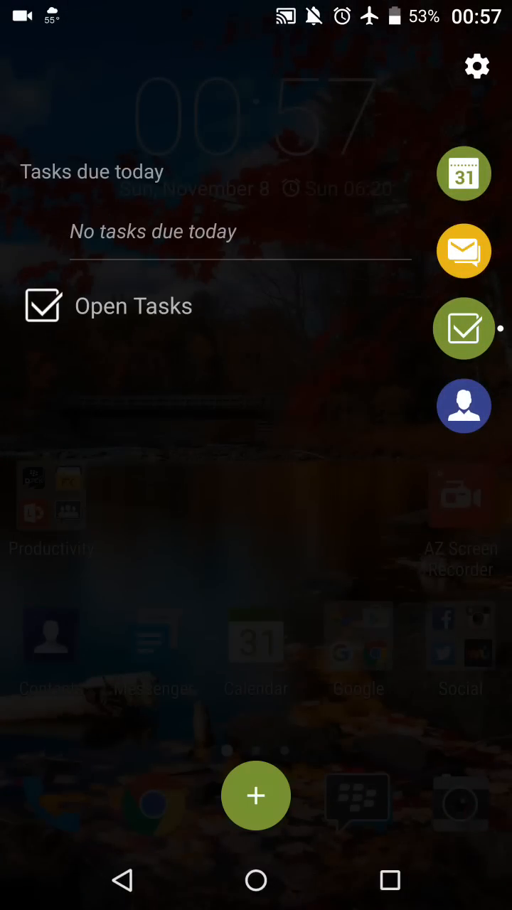
pyautogui.click(464, 407)
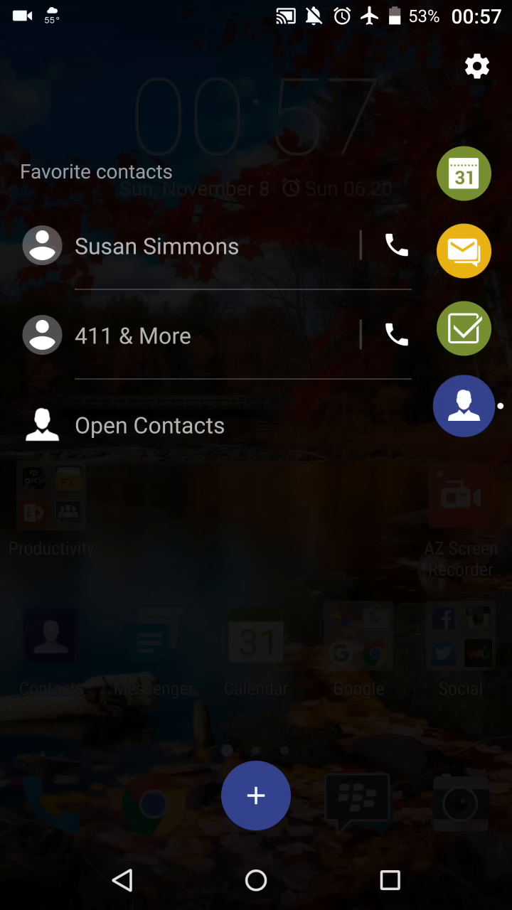
pyautogui.click(464, 174)
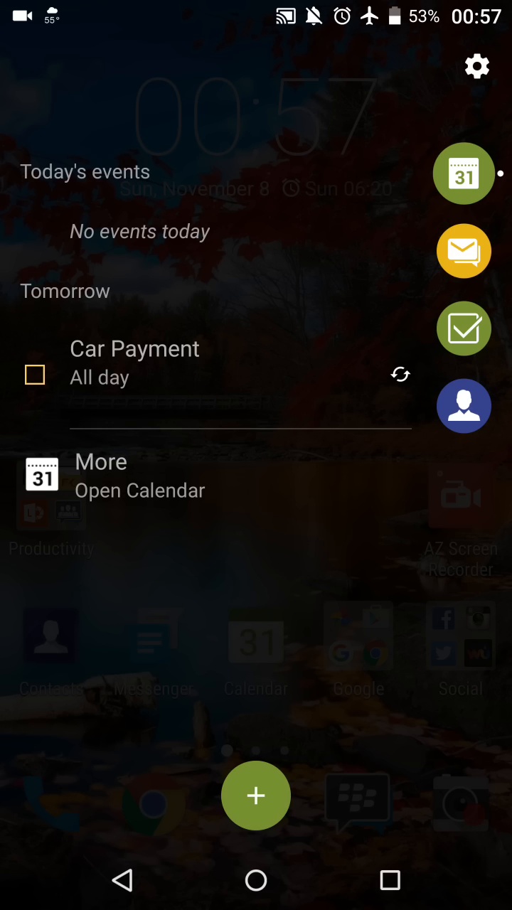
# - Scroll the unread messages through yesterday's emails, check contacts, and end on tasks due today
pyautogui.click(463, 250)
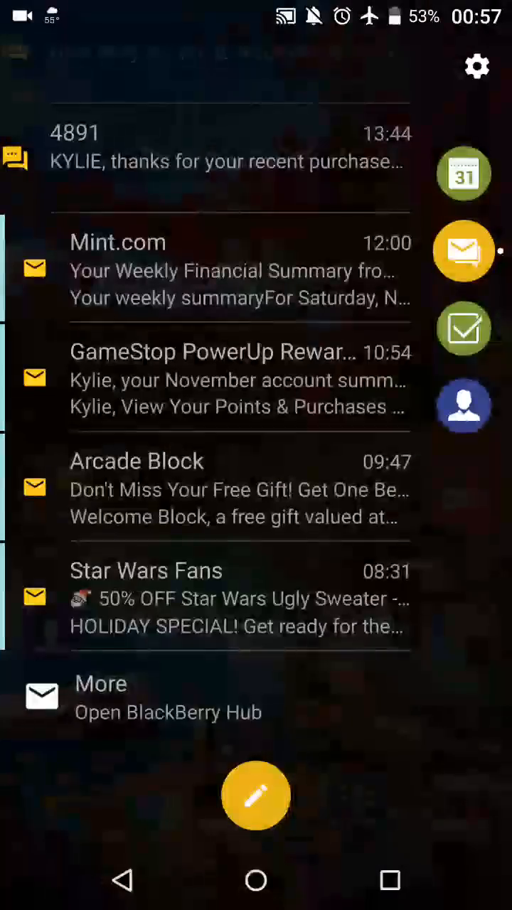
pyautogui.scroll(-3)
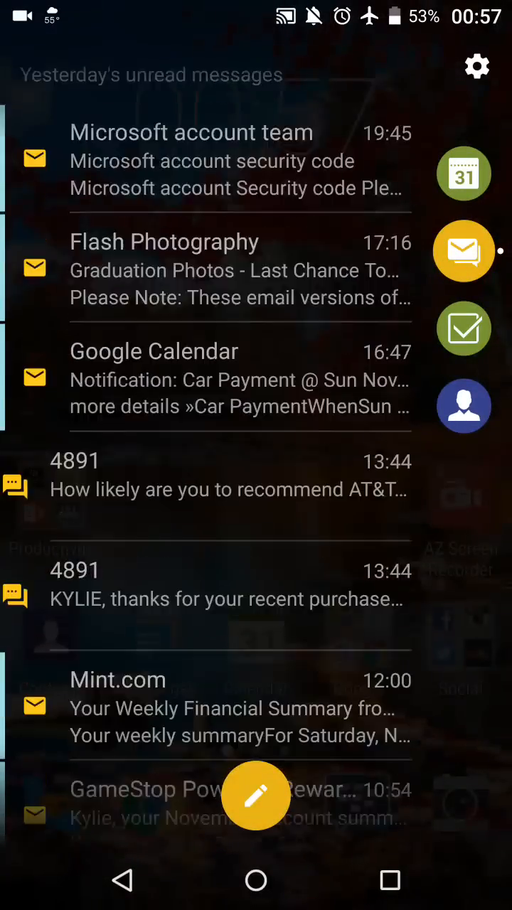
pyautogui.scroll(-3)
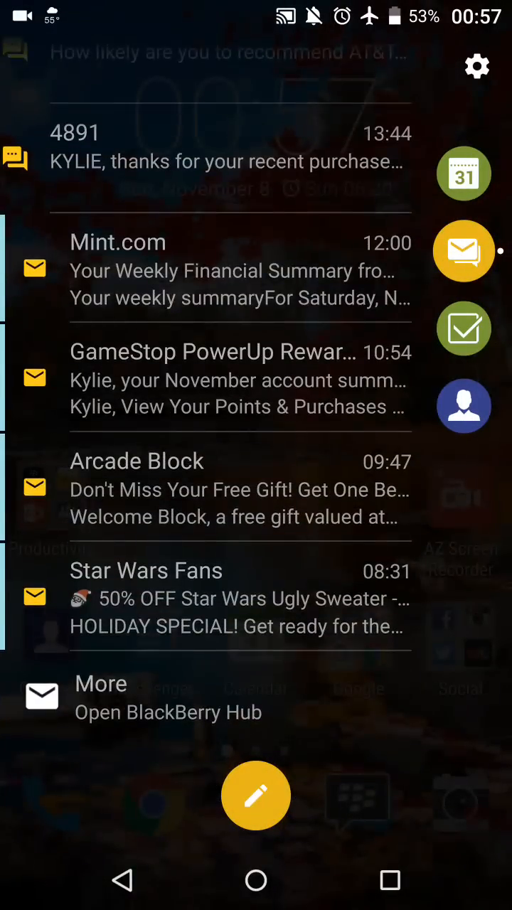
pyautogui.click(464, 327)
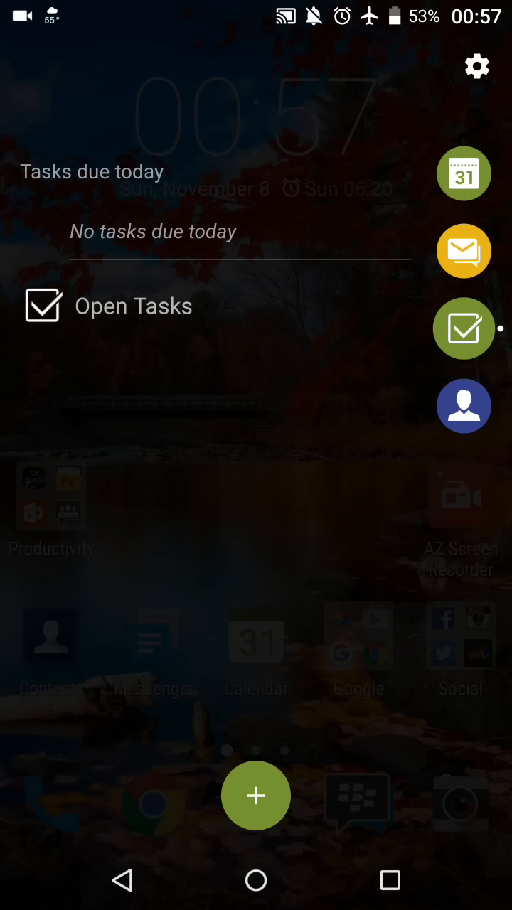
pyautogui.click(464, 406)
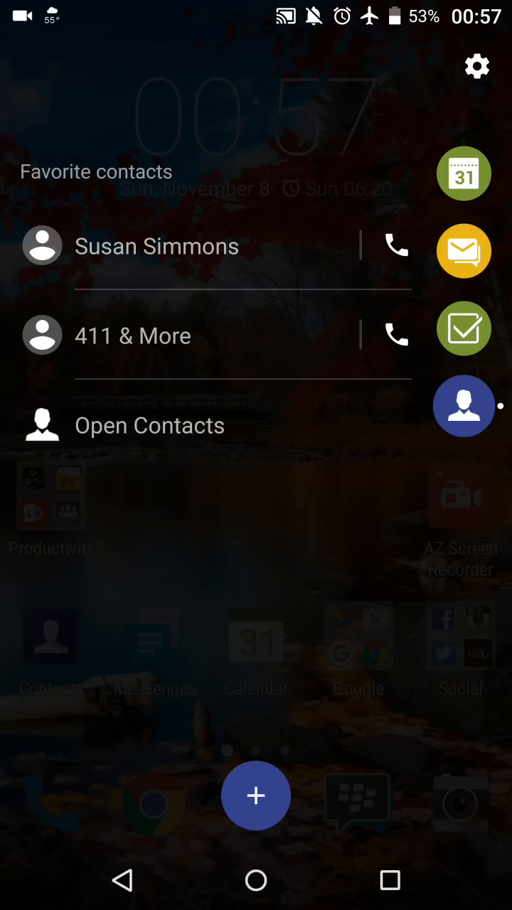
pyautogui.click(464, 250)
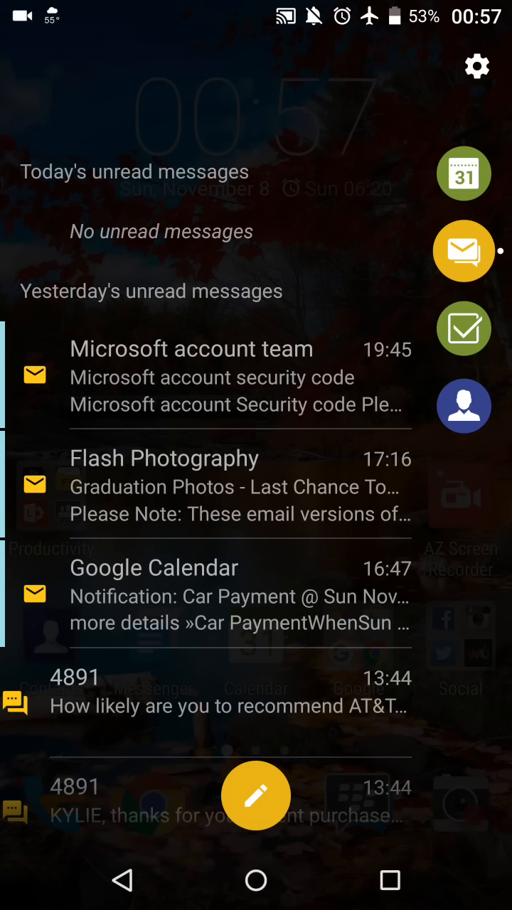
pyautogui.click(464, 327)
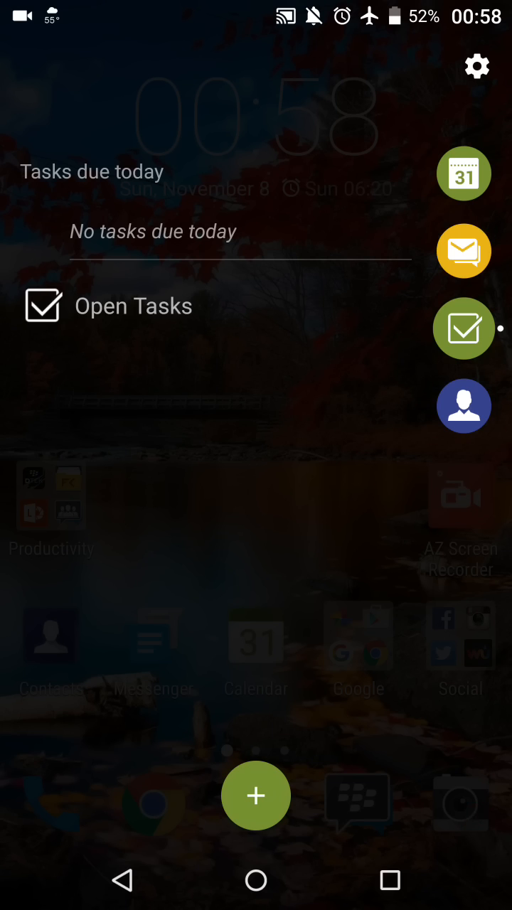
# - Show the tab's settings page with placement, height and transparency options
pyautogui.click(475, 66)
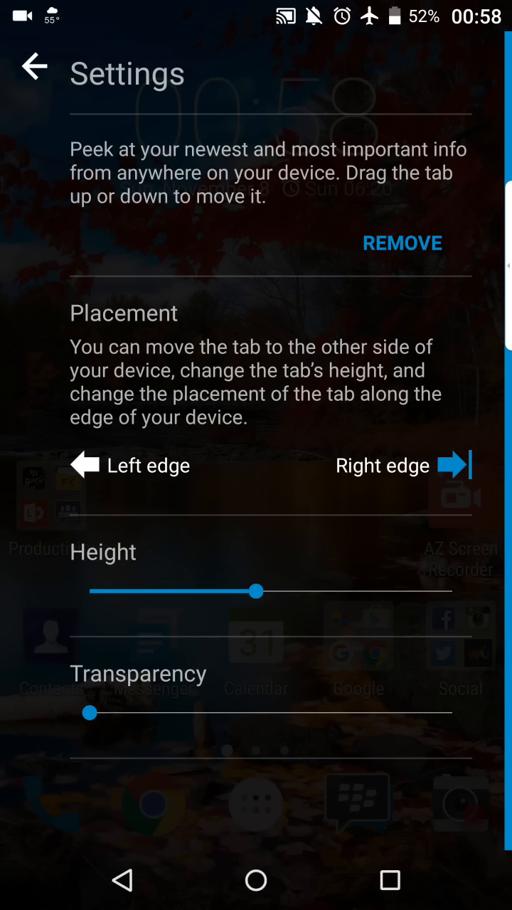
# - Sweep the tab height between minimum and maximum and settle on a medium height
pyautogui.moveTo(256, 592); pyautogui.dragTo(321, 592)
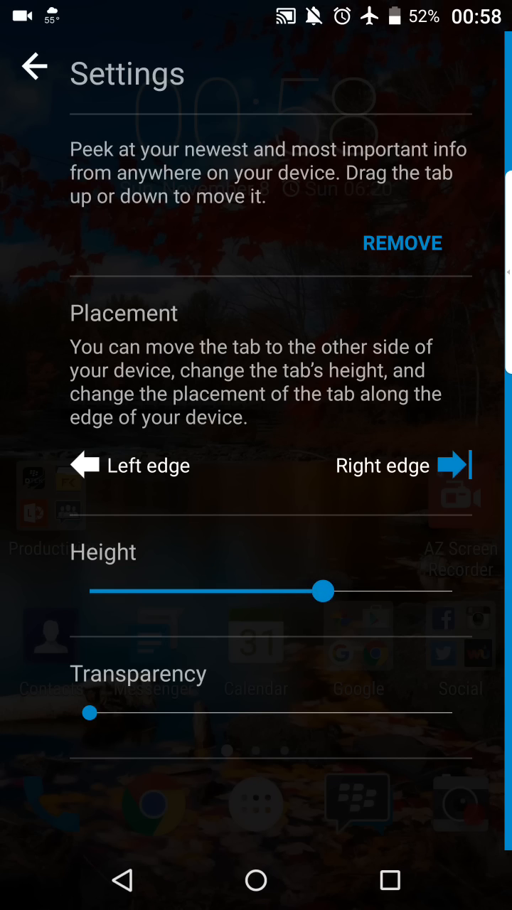
pyautogui.moveTo(321, 591); pyautogui.dragTo(452, 592)
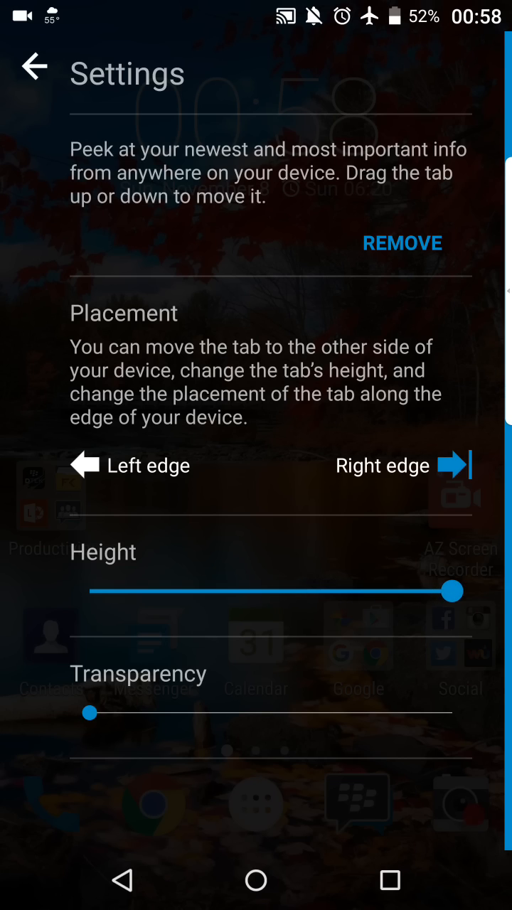
pyautogui.moveTo(453, 592); pyautogui.dragTo(421, 591)
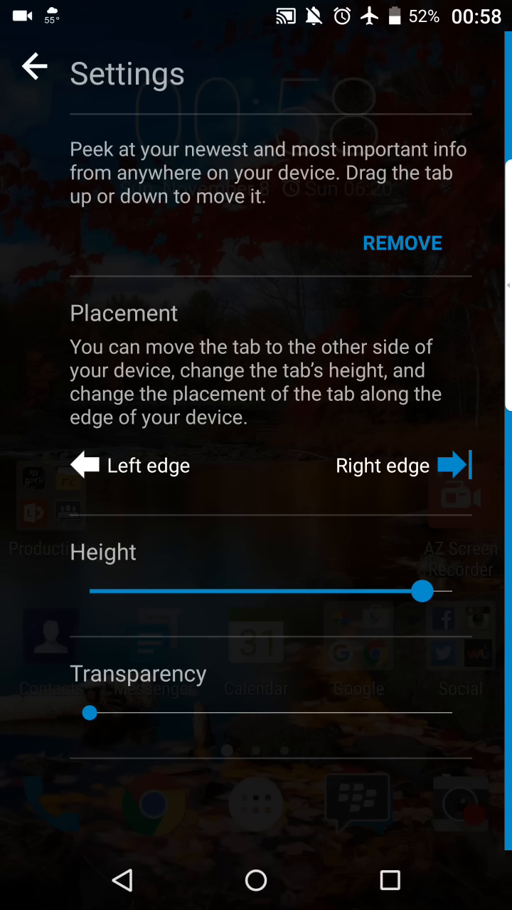
pyautogui.moveTo(421, 591); pyautogui.dragTo(88, 592)
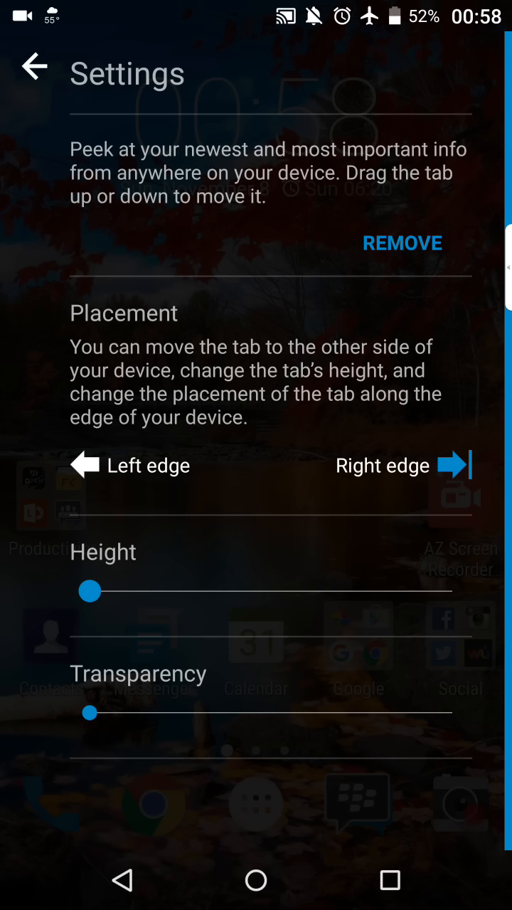
pyautogui.moveTo(90, 592); pyautogui.dragTo(452, 591)
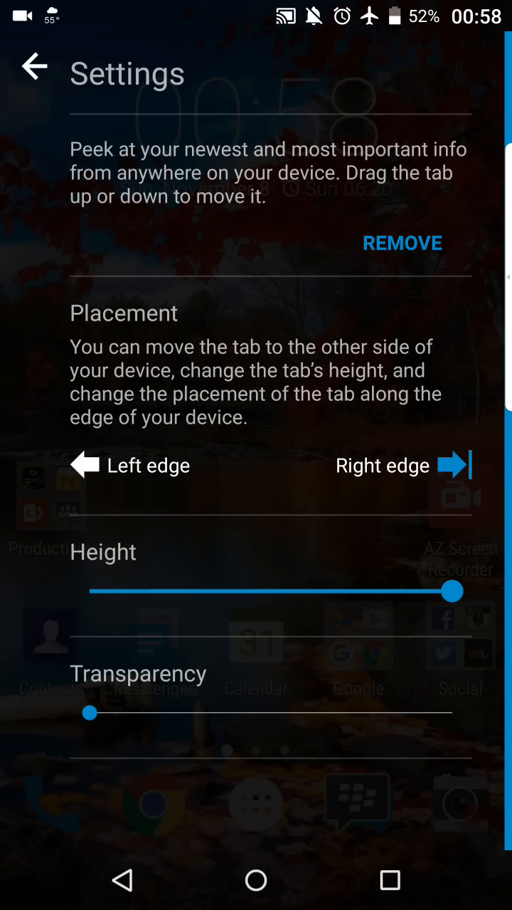
pyautogui.moveTo(452, 591); pyautogui.dragTo(308, 592)
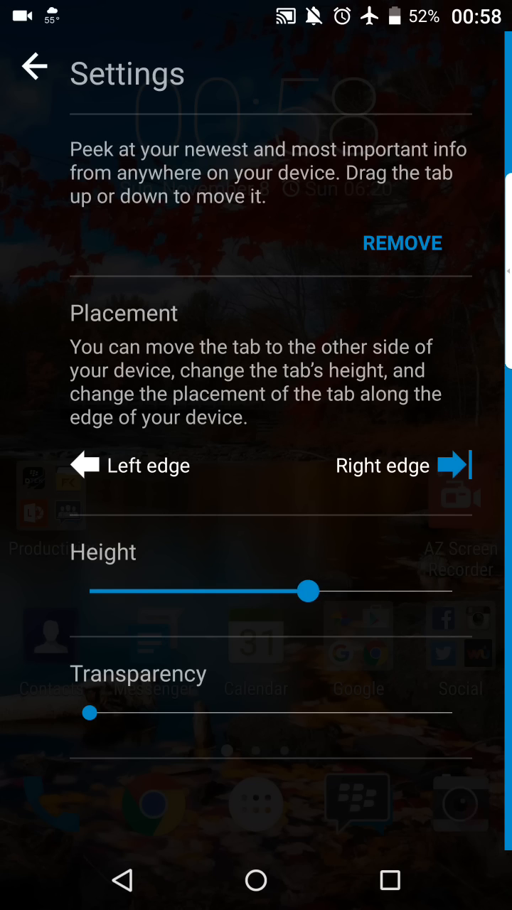
pyautogui.moveTo(307, 592); pyautogui.dragTo(249, 592)
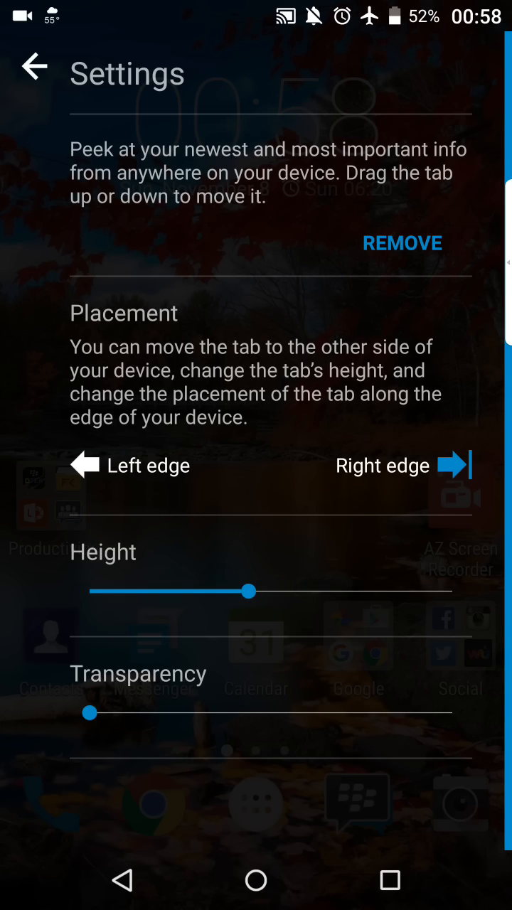
# - Raise the tab's transparency slightly above minimum
pyautogui.moveTo(89, 714); pyautogui.dragTo(142, 714)
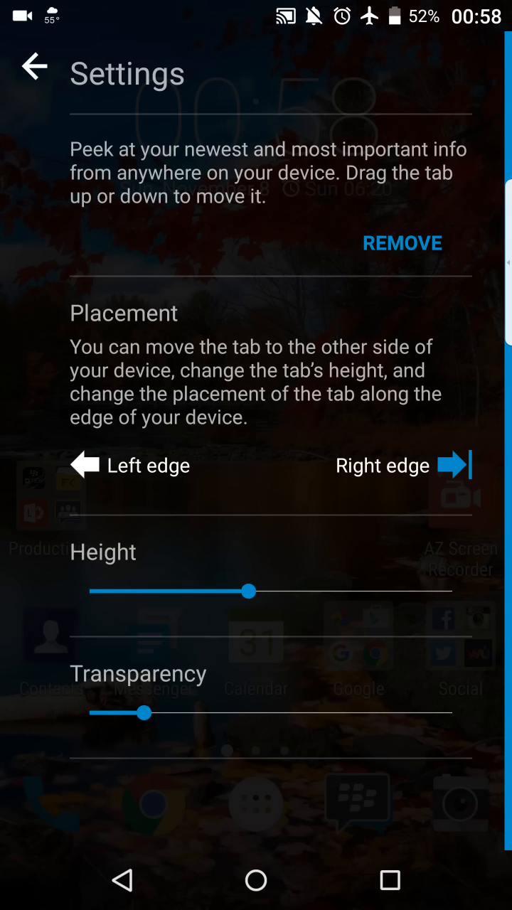
# - Sweep transparency up to full and back, keep it slightly above minimum, and return to tasks due today
pyautogui.moveTo(142, 712); pyautogui.dragTo(282, 713)
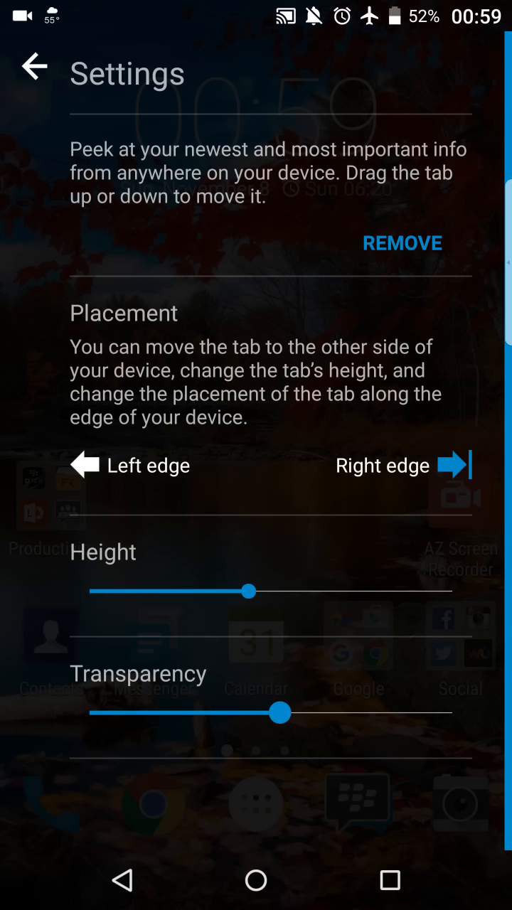
pyautogui.moveTo(281, 712); pyautogui.dragTo(452, 712)
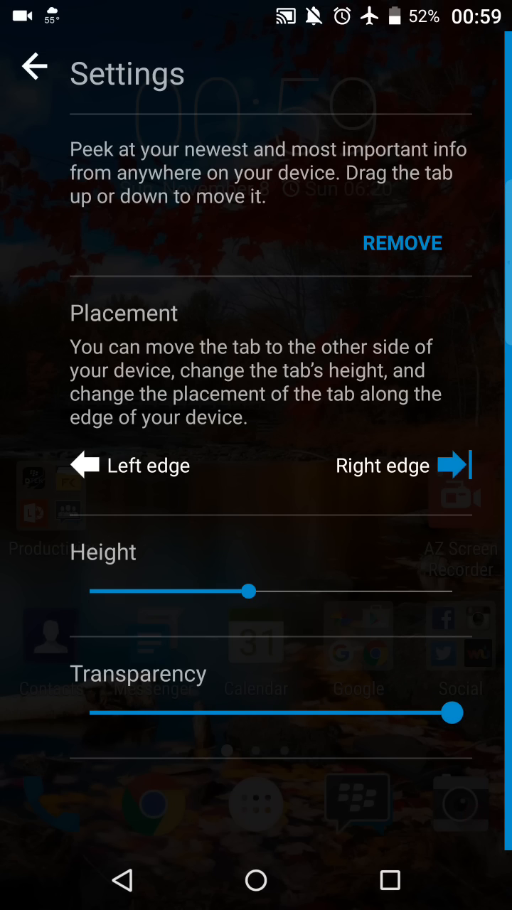
pyautogui.moveTo(453, 713); pyautogui.dragTo(364, 713)
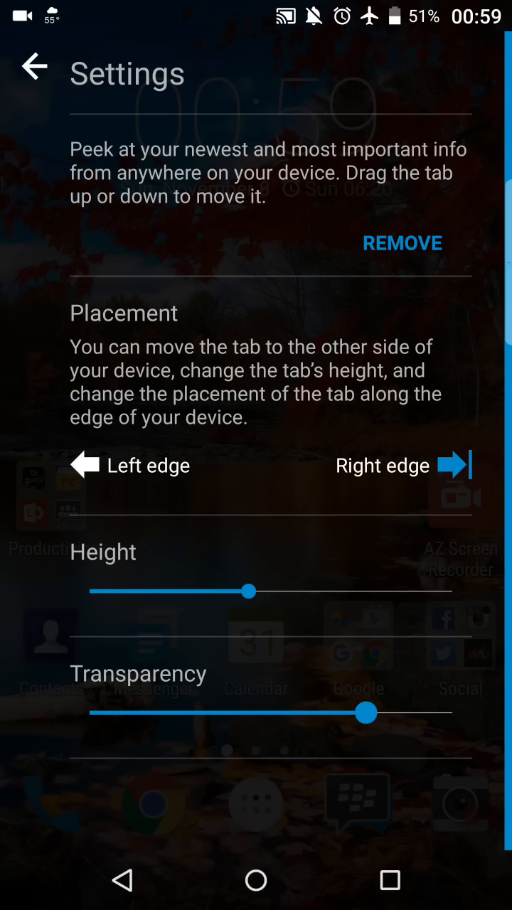
pyautogui.moveTo(367, 712); pyautogui.dragTo(89, 713)
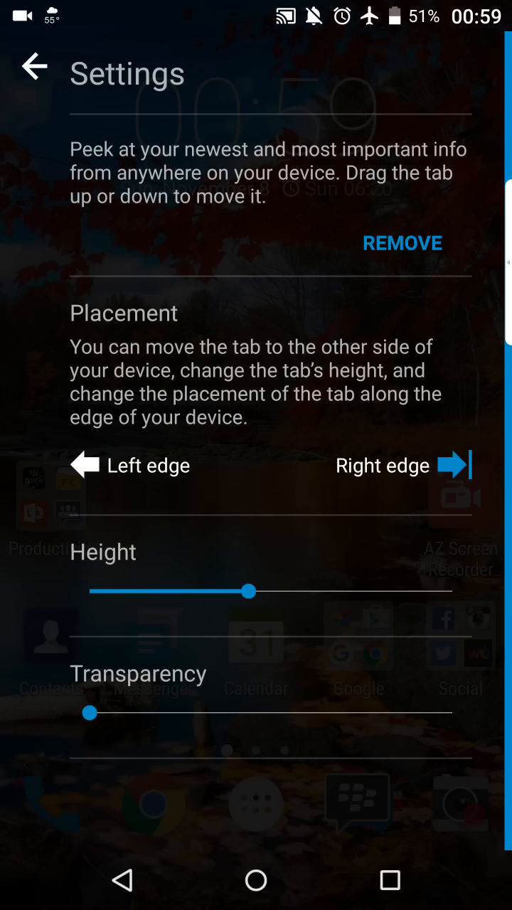
pyautogui.moveTo(89, 713); pyautogui.dragTo(154, 713)
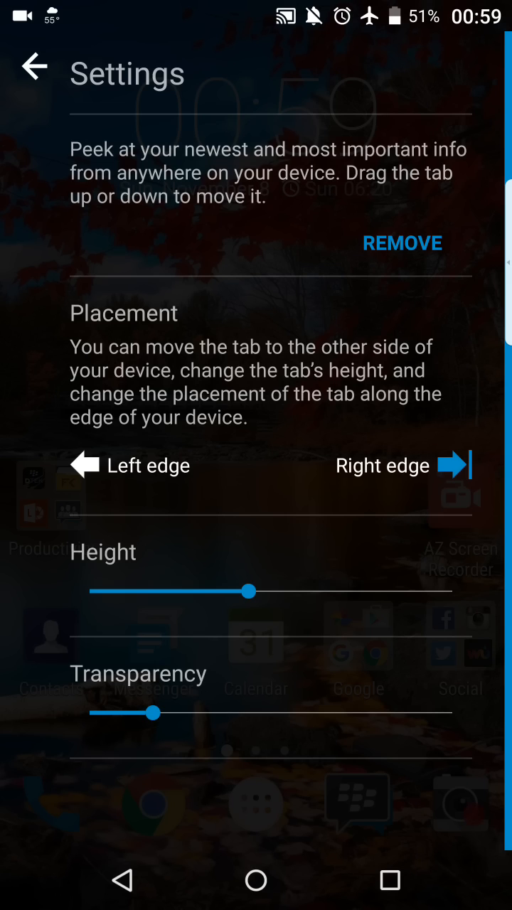
pyautogui.click(34, 65)
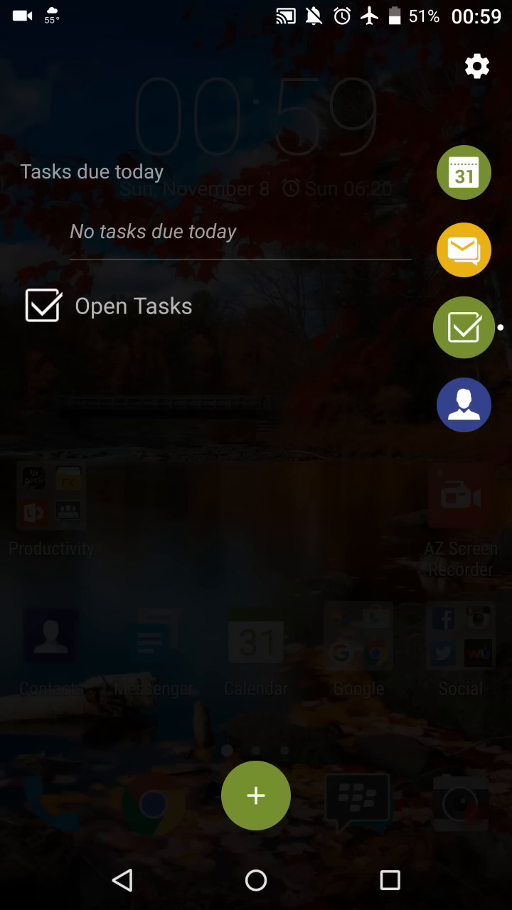